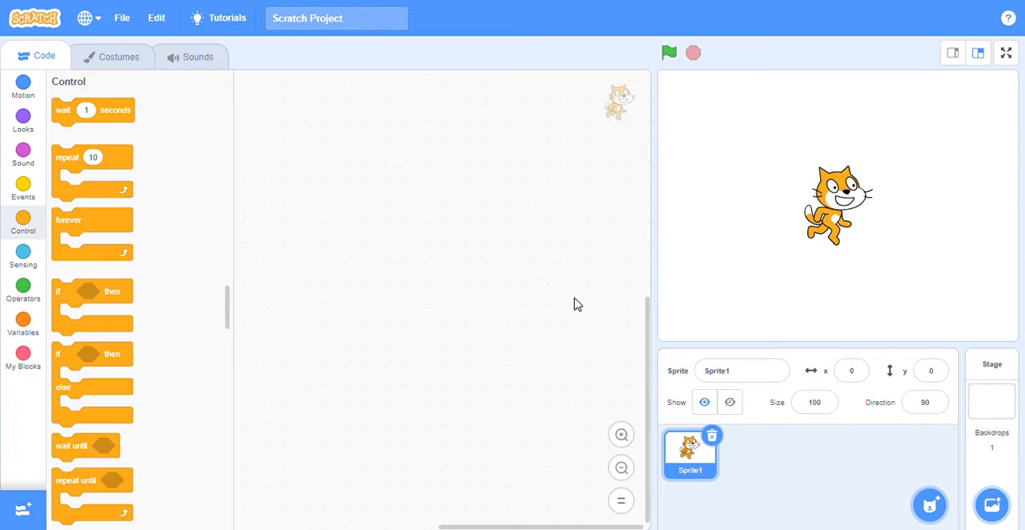
mouse_move(915, 26)
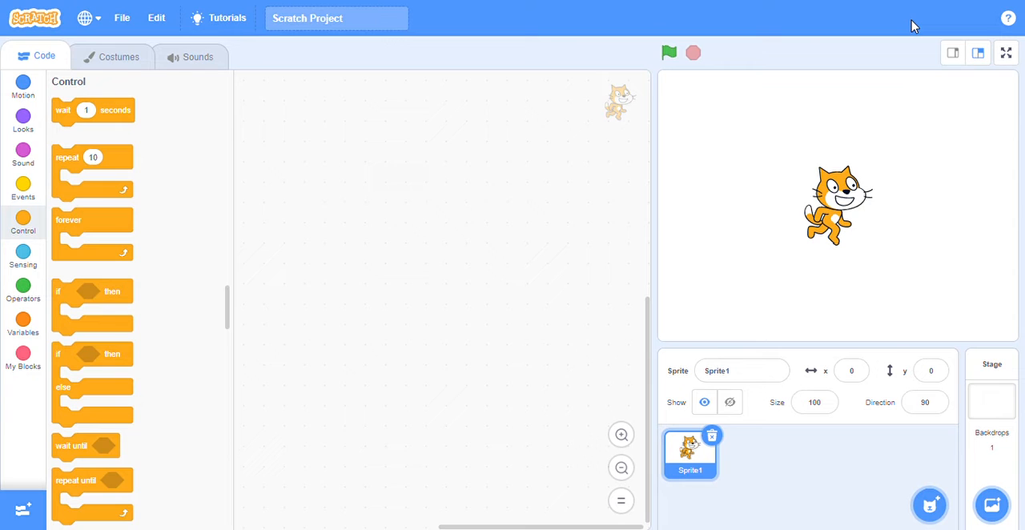
mouse_move(902, 16)
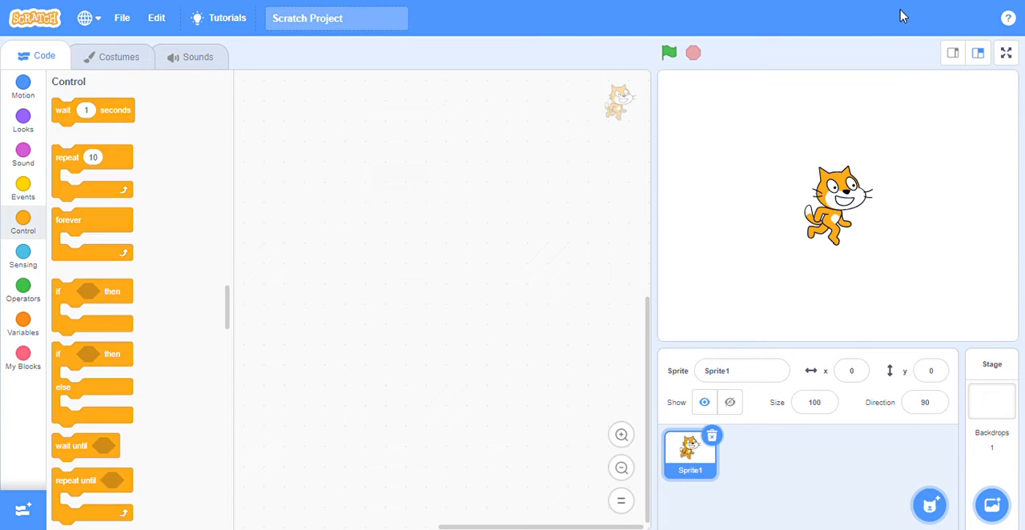
mouse_move(853, 208)
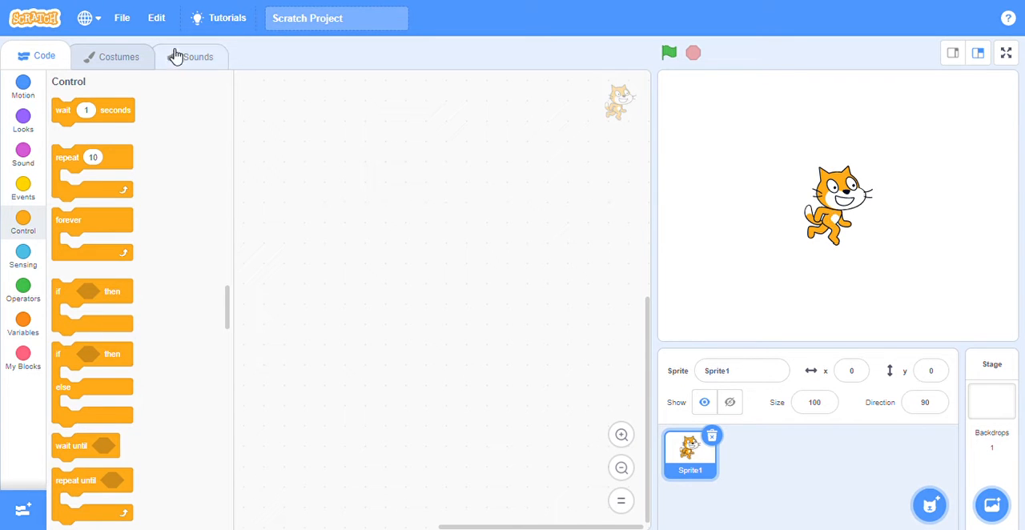
Preview the cat's costume1 and costume2 walking poses on the Costumes tab.
left_click(117, 55)
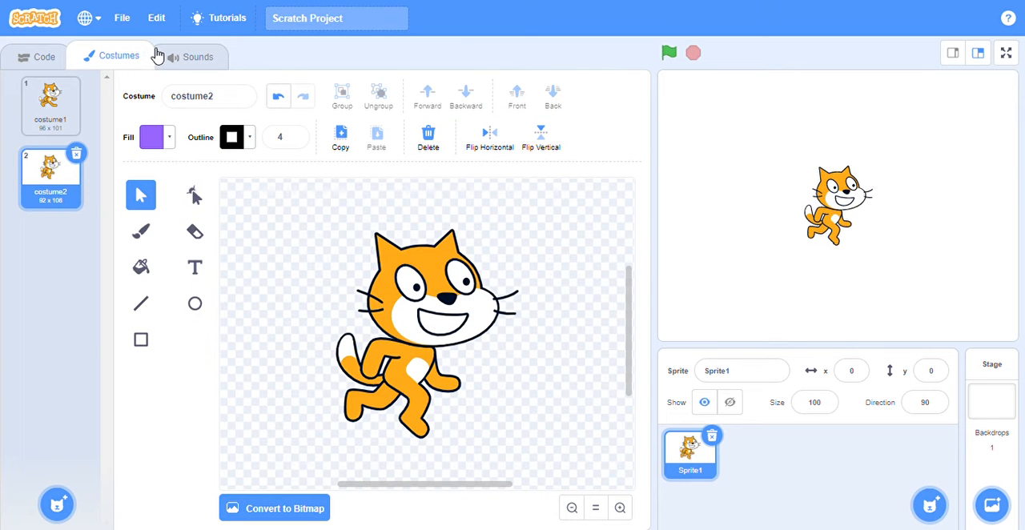
left_click(50, 104)
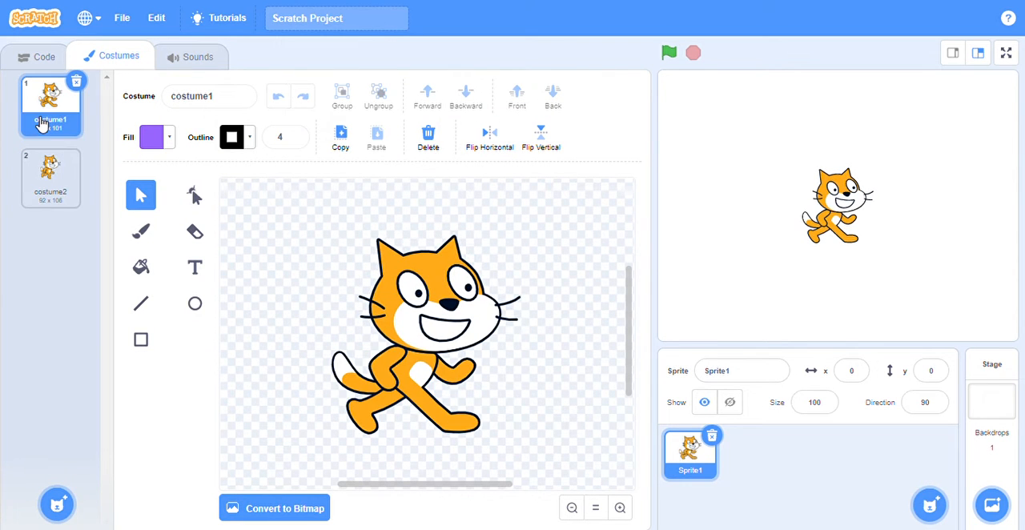
left_click(51, 172)
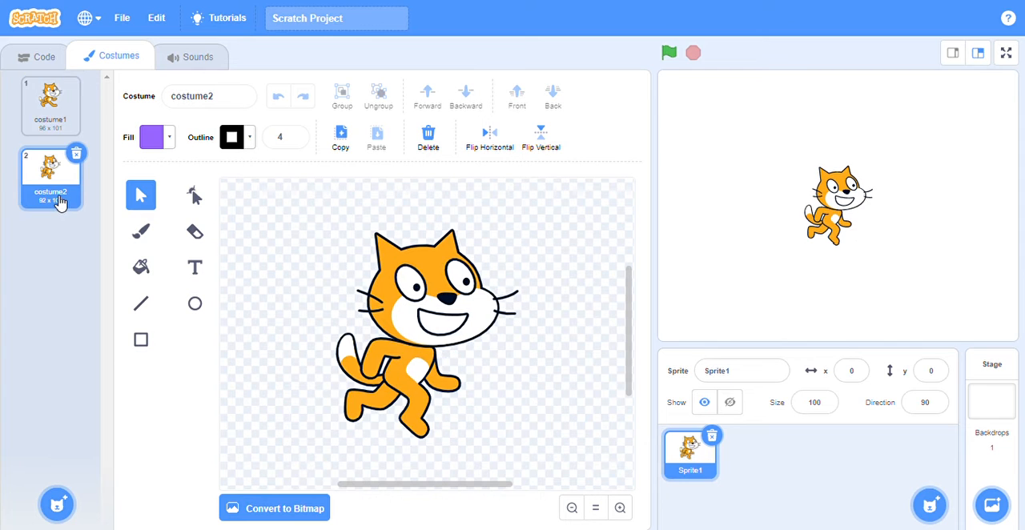
left_click(51, 105)
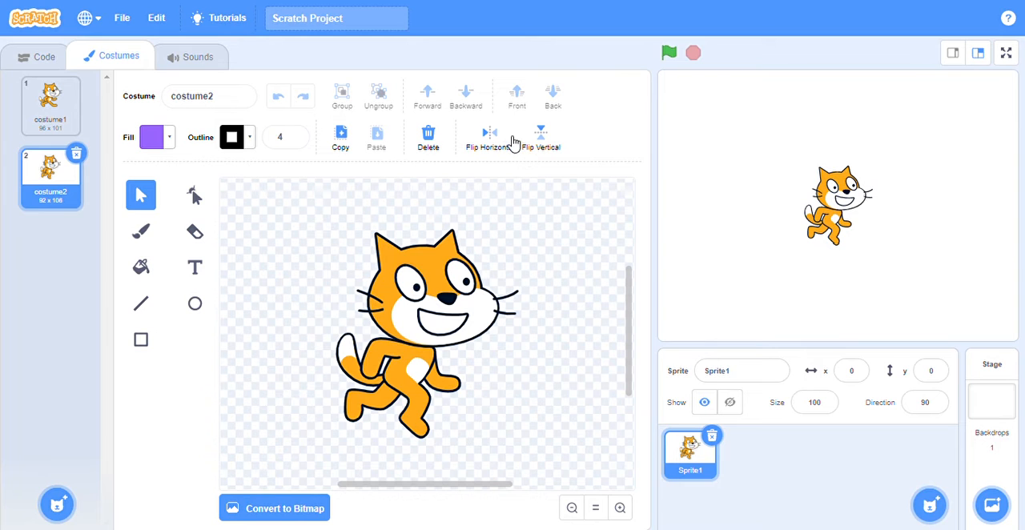
mouse_move(78, 60)
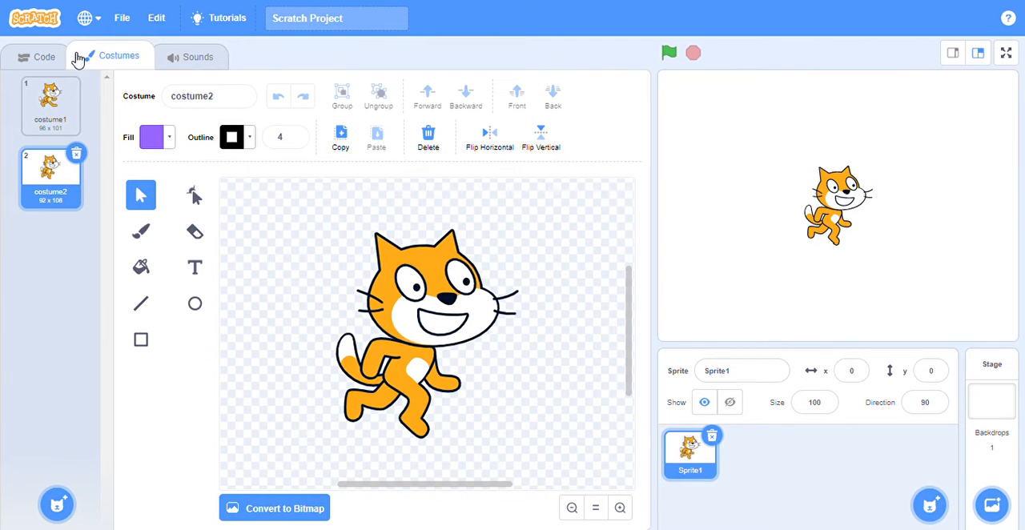
Place a 'when green flag clicked' block from Events into the cat's script.
left_click(44, 56)
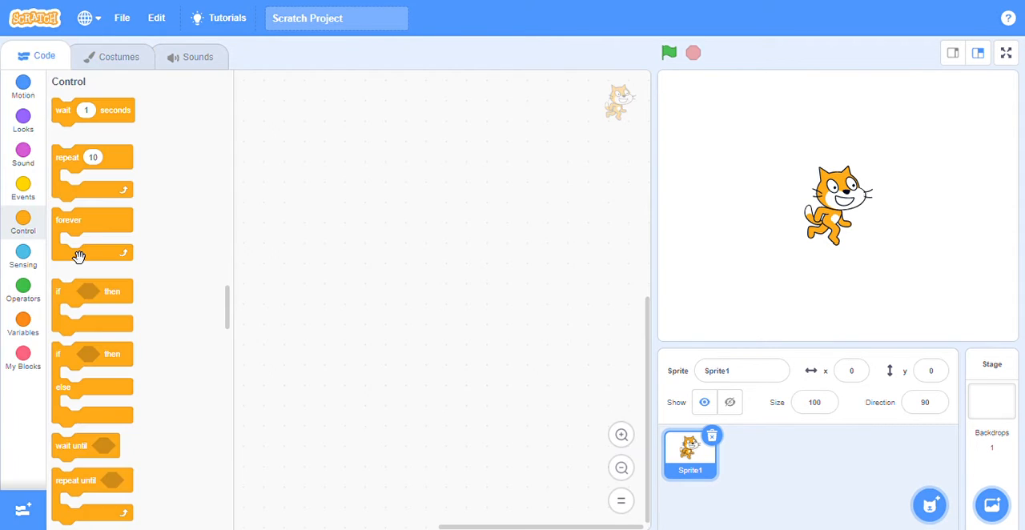
mouse_move(43, 180)
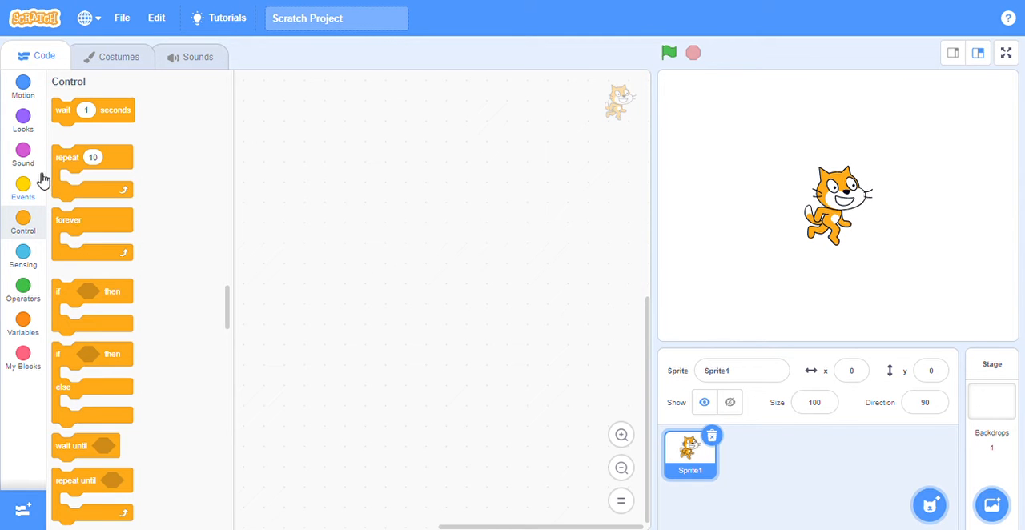
left_click(24, 188)
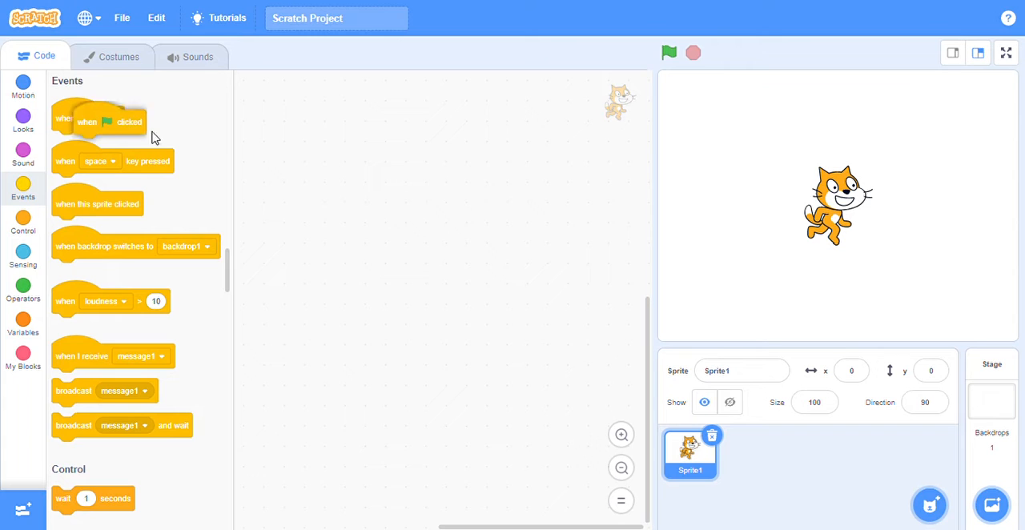
left_click_drag(98, 122, 361, 162)
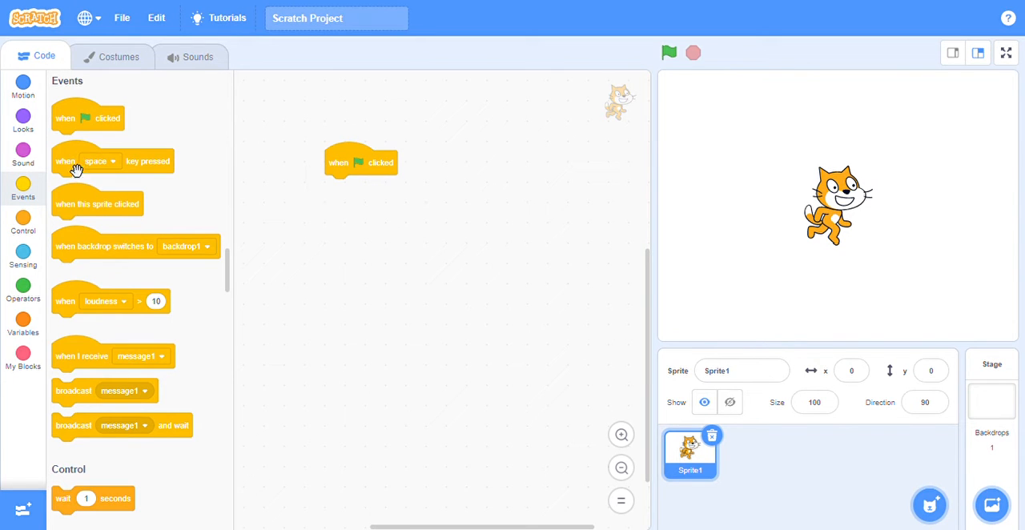
Attach a forever loop from Control beneath the green flag block.
left_click(23, 224)
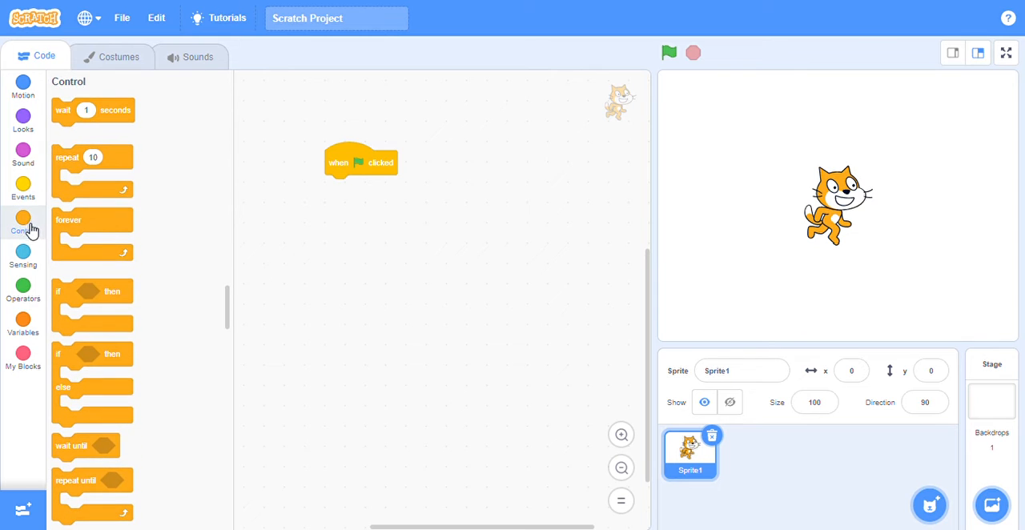
left_click_drag(68, 220, 343, 190)
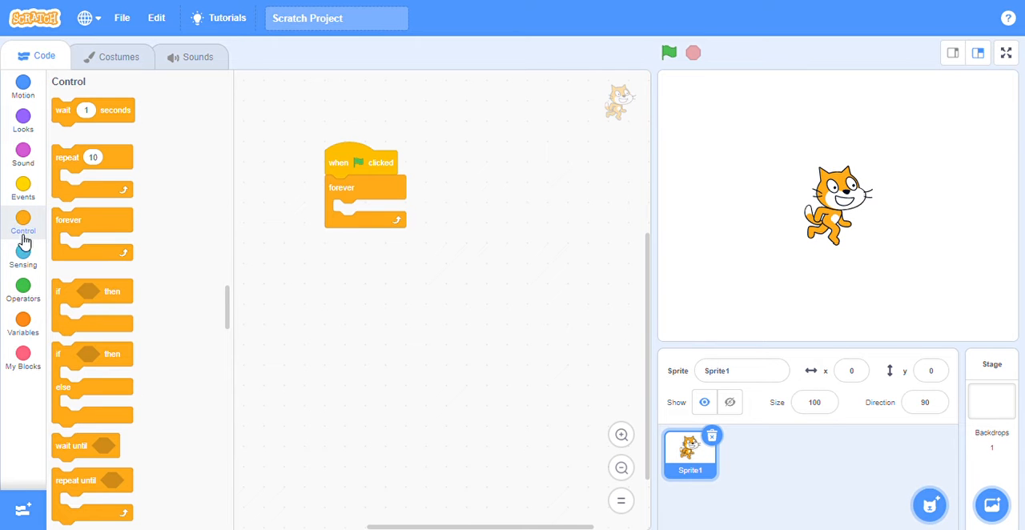
left_click(24, 120)
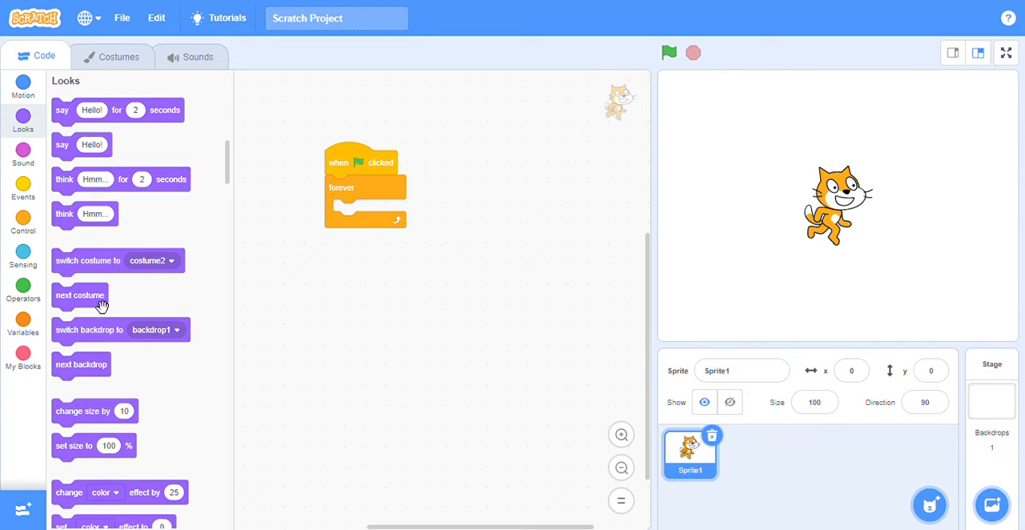
Put 'next costume' inside the forever loop and run the script with the green flag.
left_click_drag(79, 294, 361, 211)
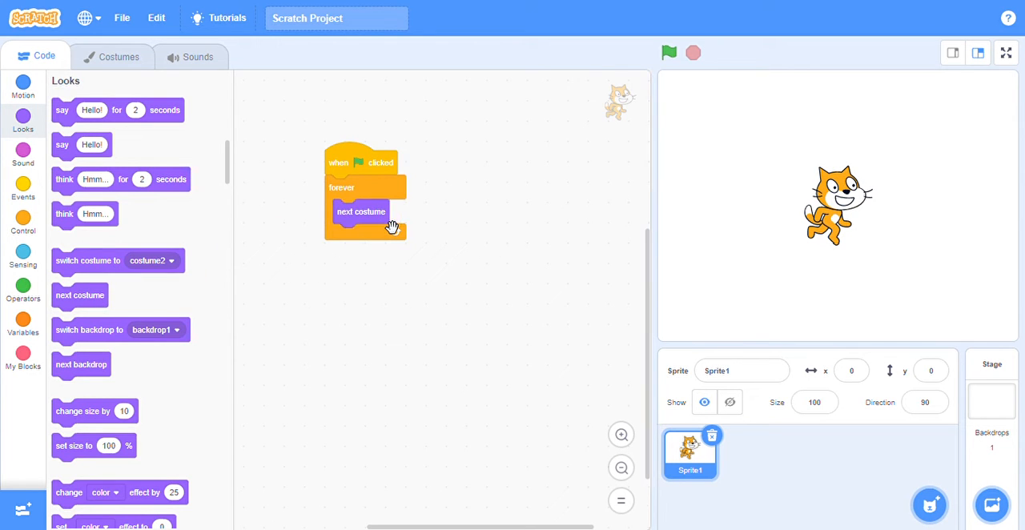
mouse_move(404, 260)
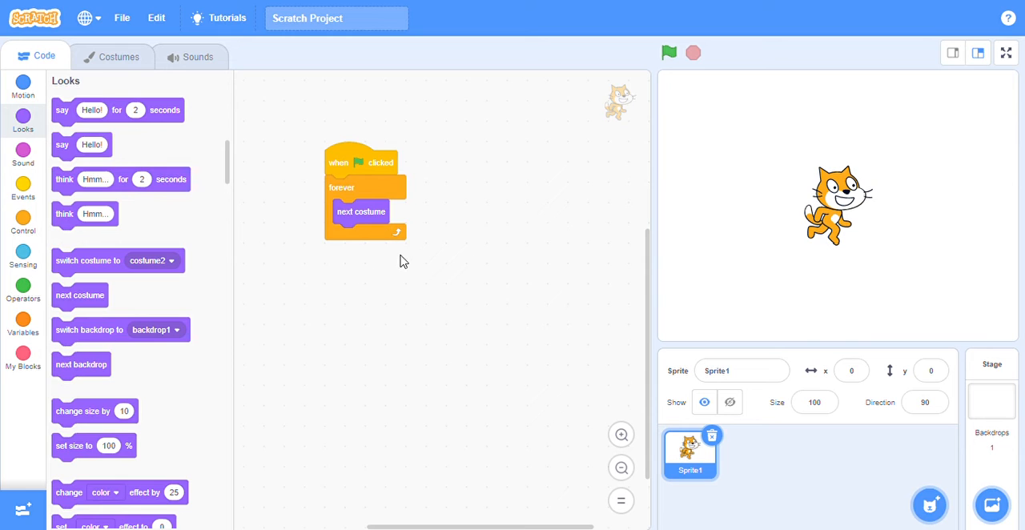
mouse_move(469, 156)
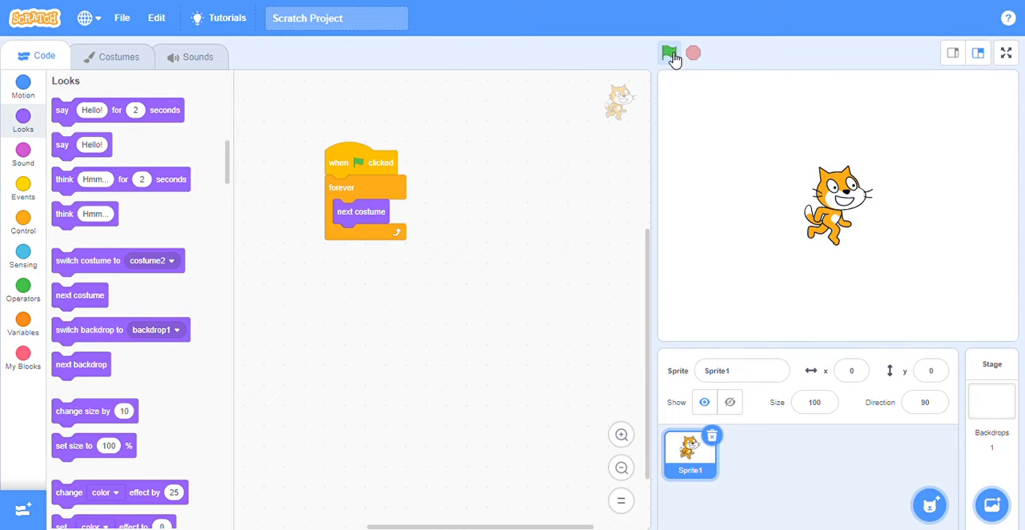
mouse_move(368, 198)
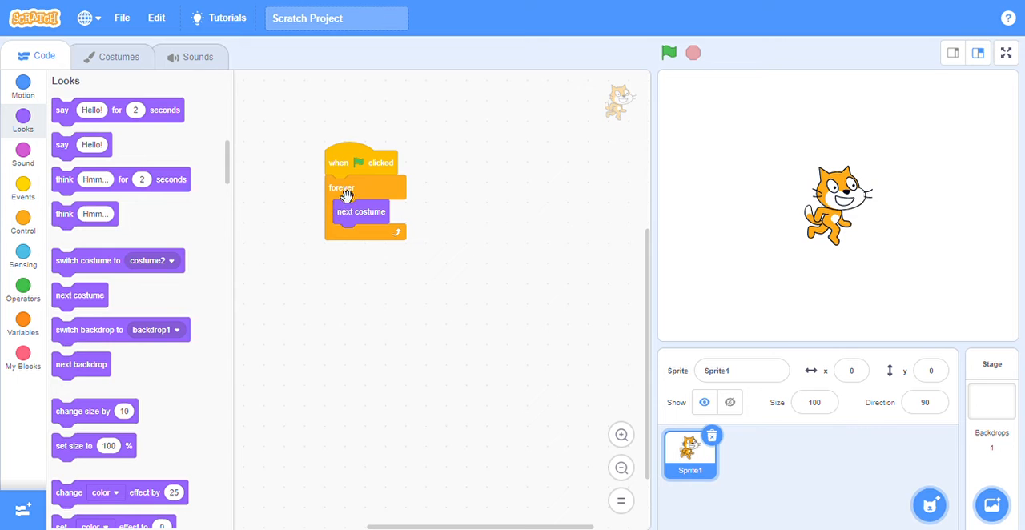
mouse_move(365, 187)
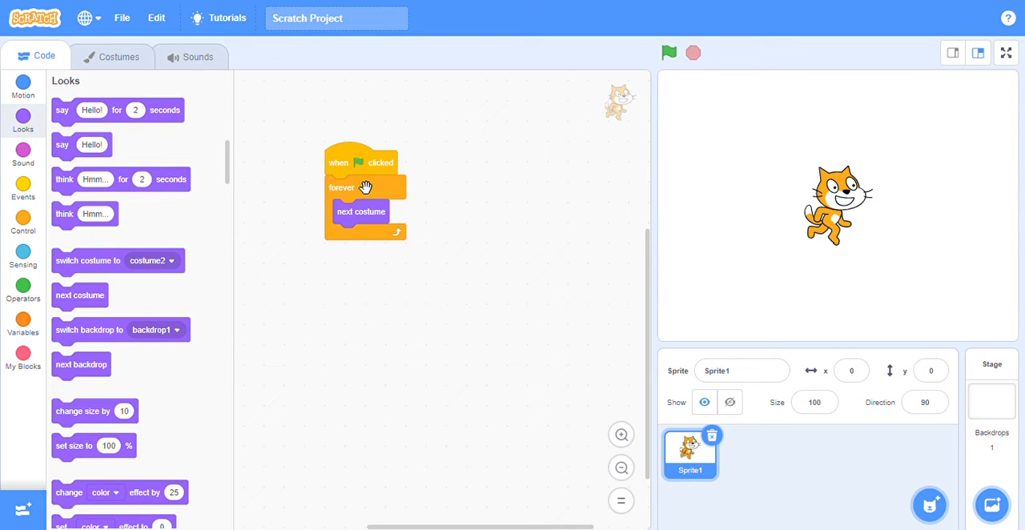
mouse_move(385, 198)
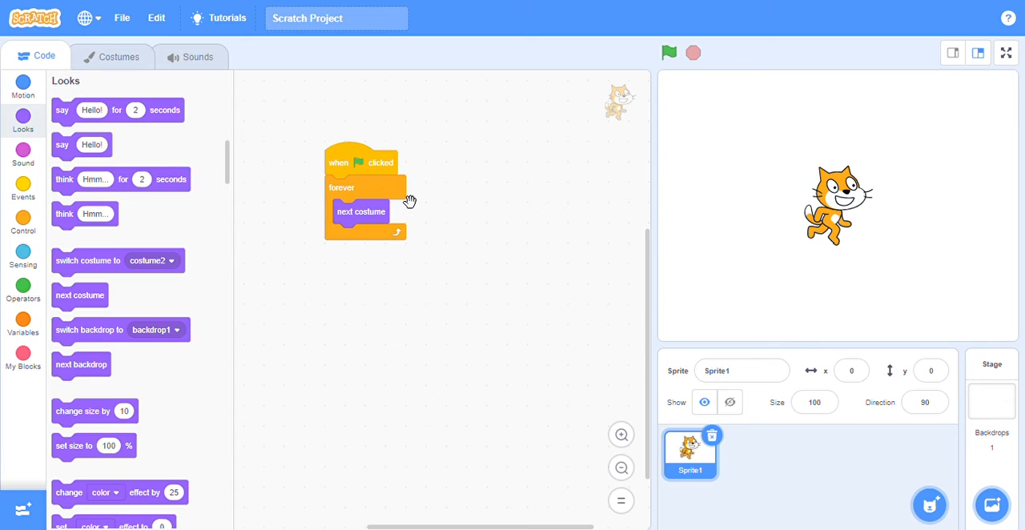
mouse_move(414, 195)
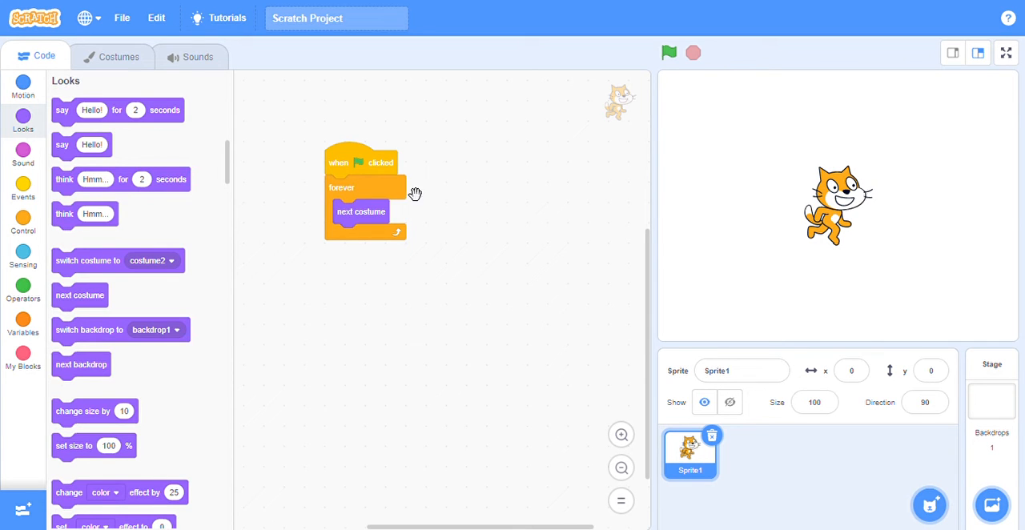
mouse_move(572, 162)
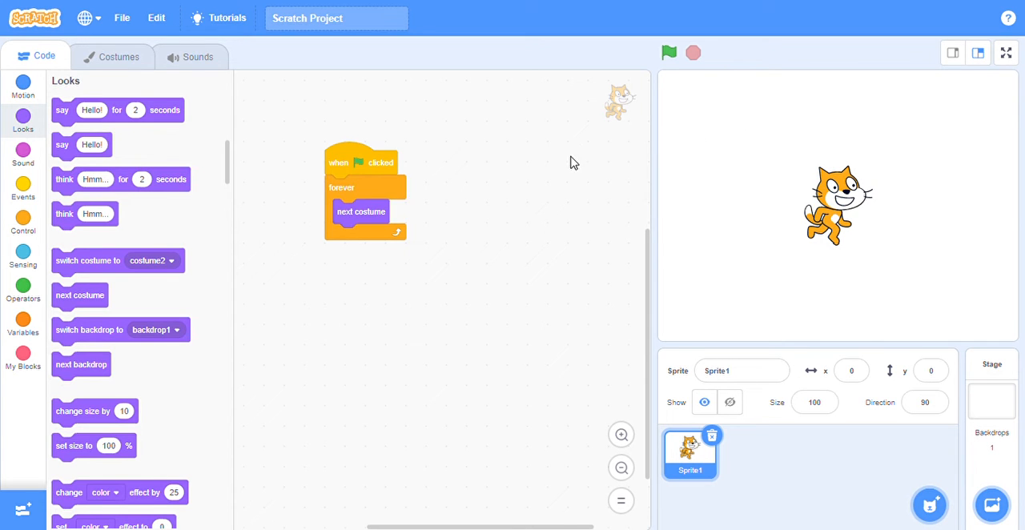
left_click(669, 53)
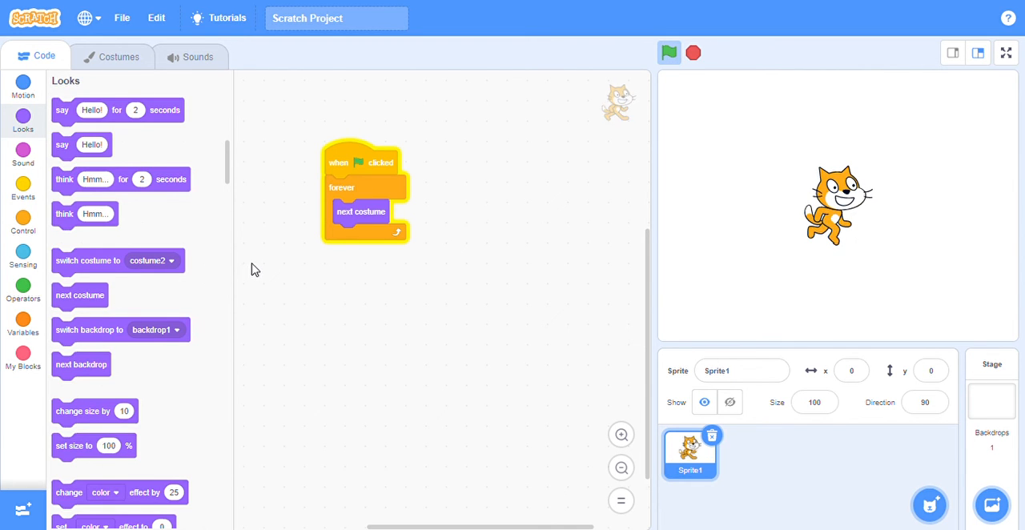
Show the Control category blocks while the cat's script keeps running.
left_click(22, 221)
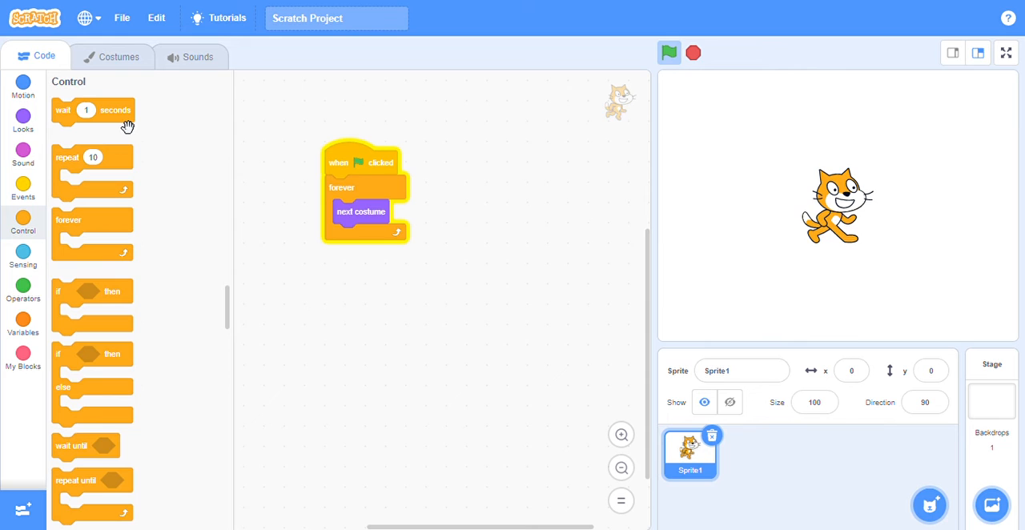
Add a wait block after 'next costume' and set it to 2 seconds.
left_click_drag(92, 110, 377, 244)
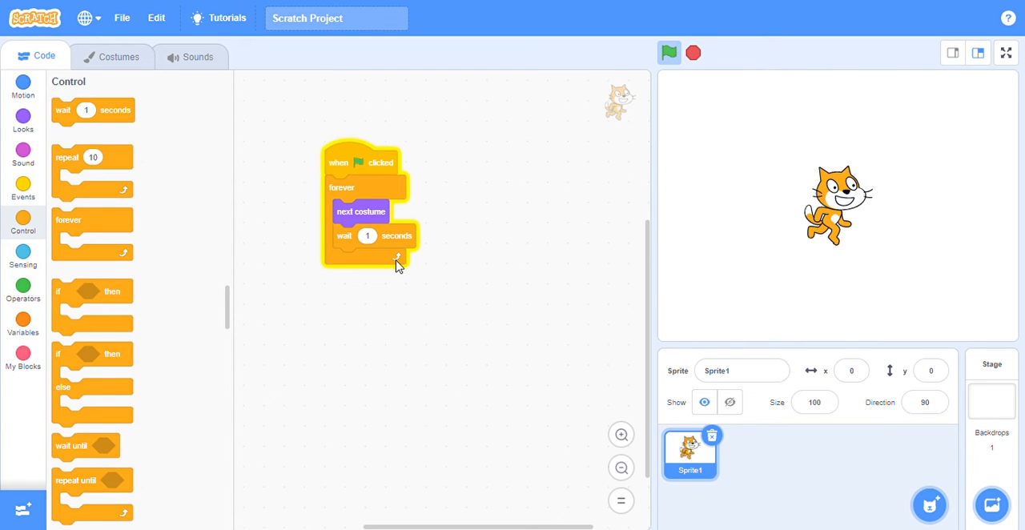
left_click(367, 236)
type("0.5")
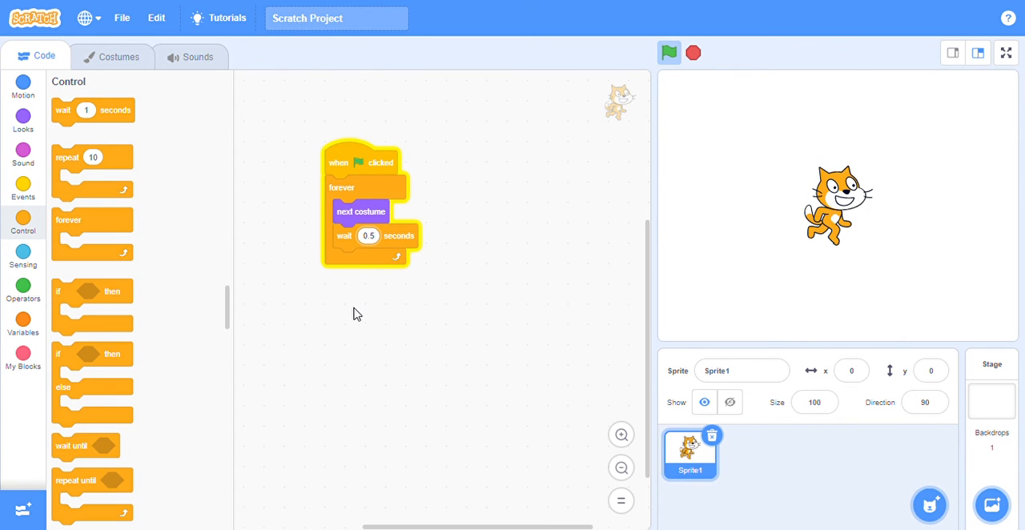
mouse_move(356, 312)
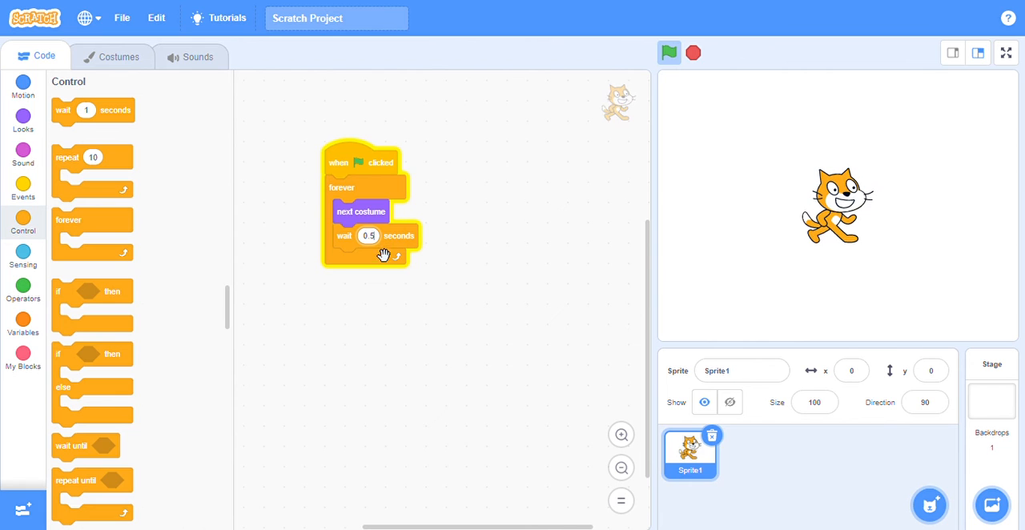
left_click(368, 235)
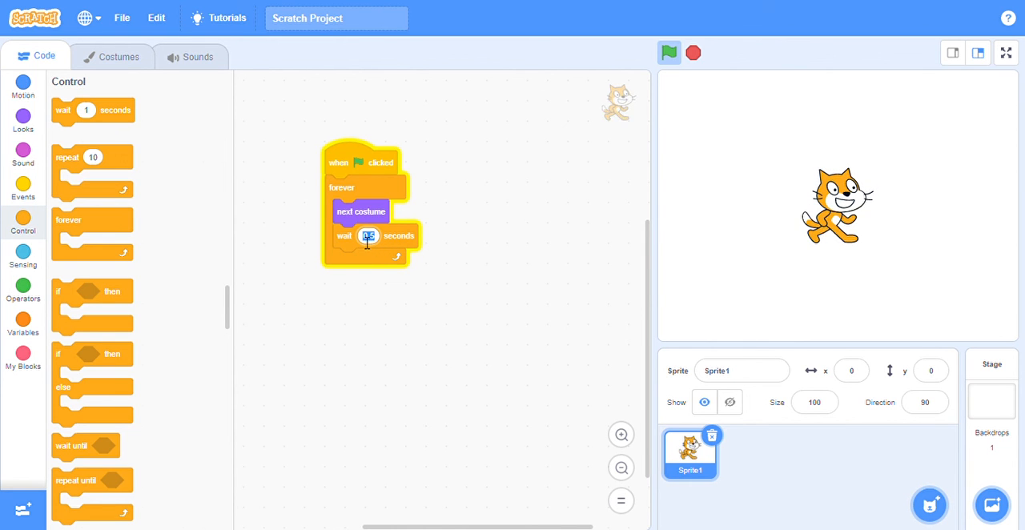
type("2")
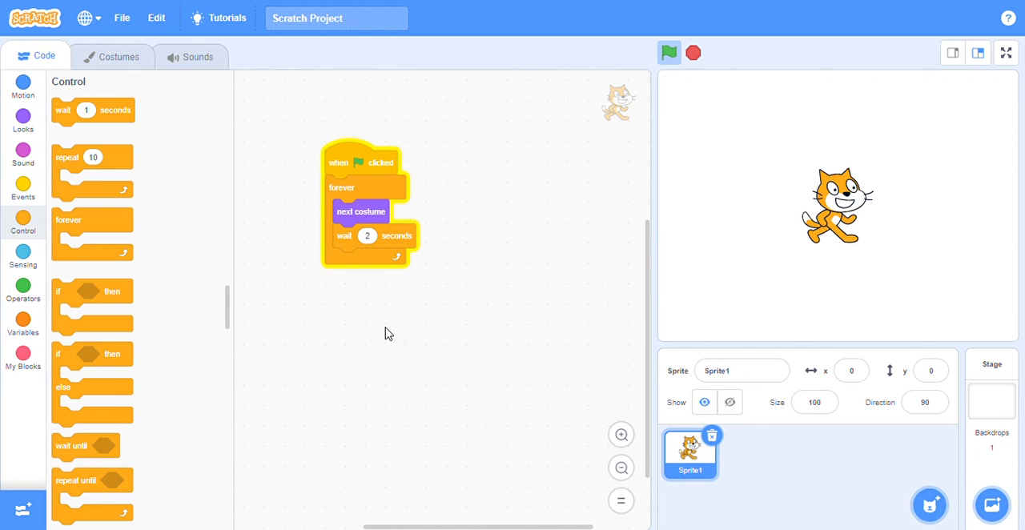